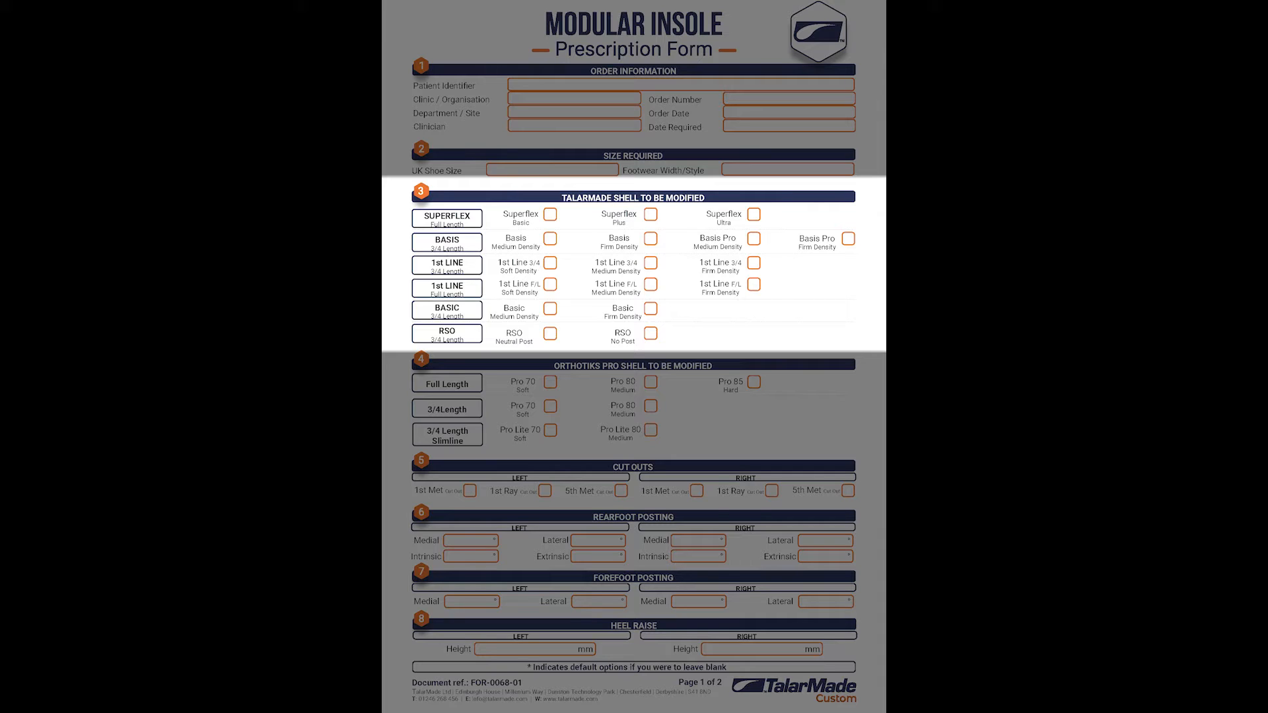
scroll("down", 3)
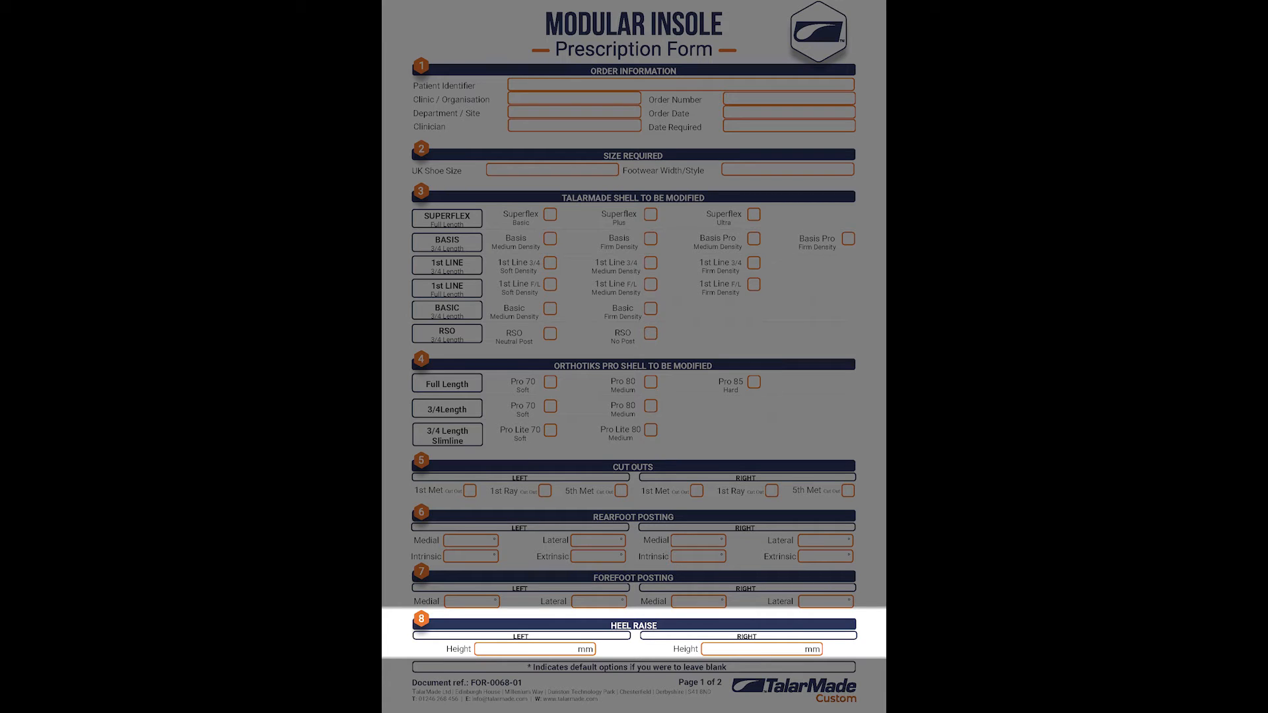
scroll("down", 3)
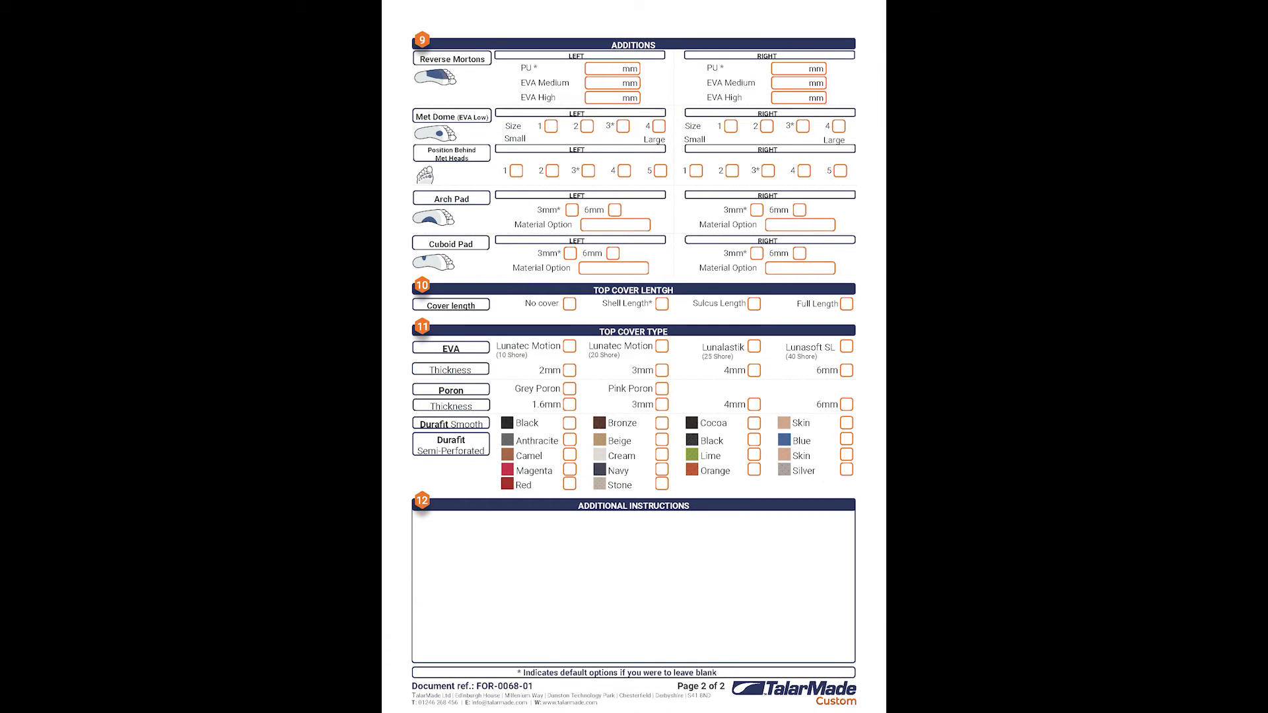